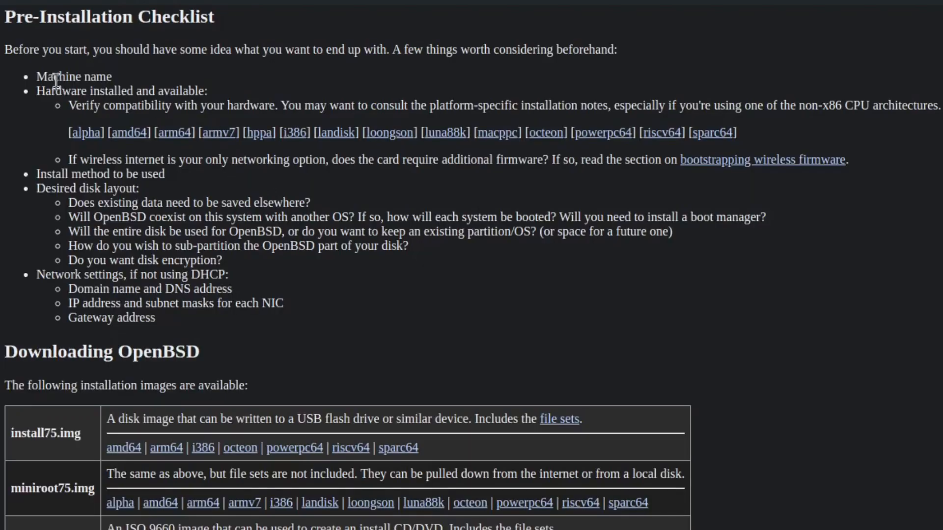
# - In the OpenBSD FAQ, jump to the installation overview and grab the arm64 install75.img link
pyautogui.scroll(3)
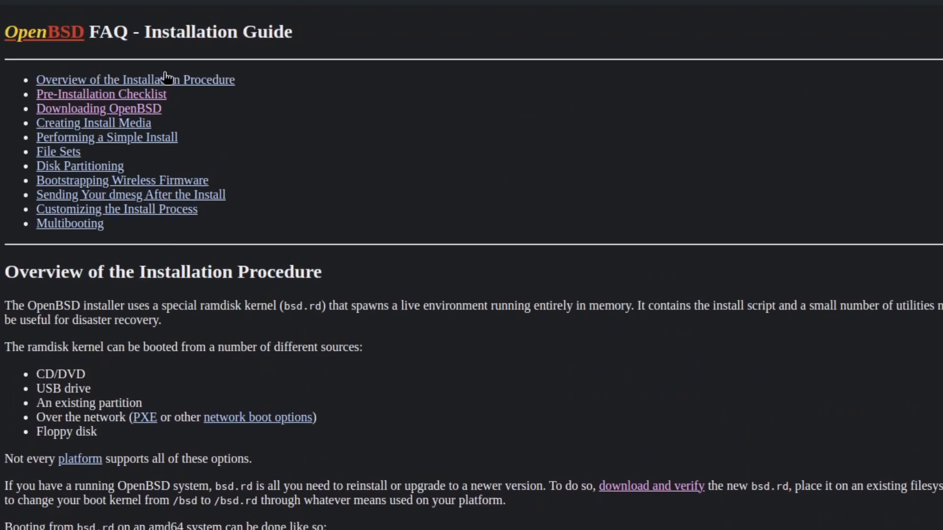
pyautogui.click(100, 94)
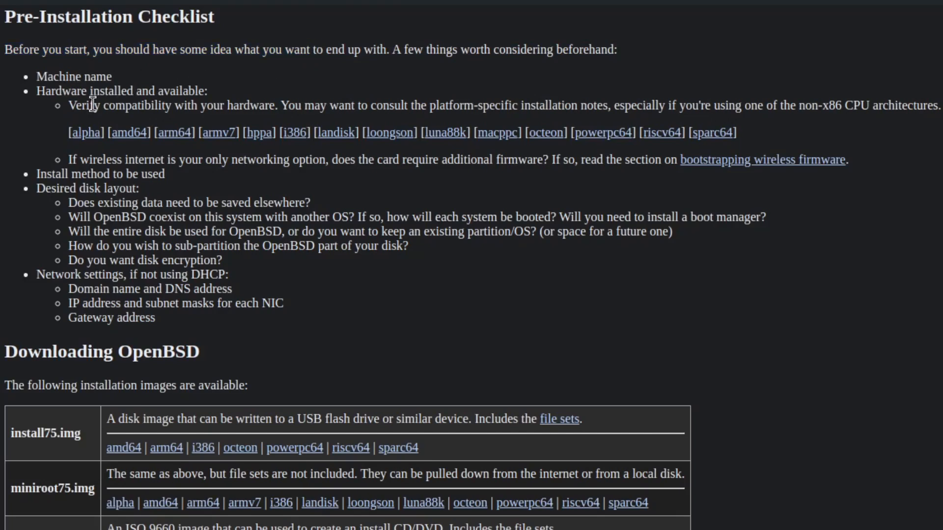
pyautogui.moveTo(256, 107)
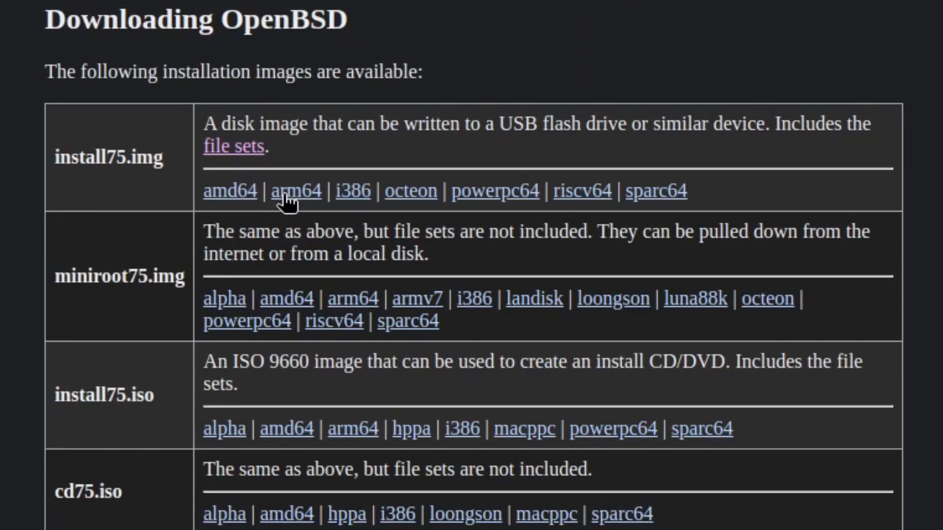
pyautogui.rightClick(296, 190)
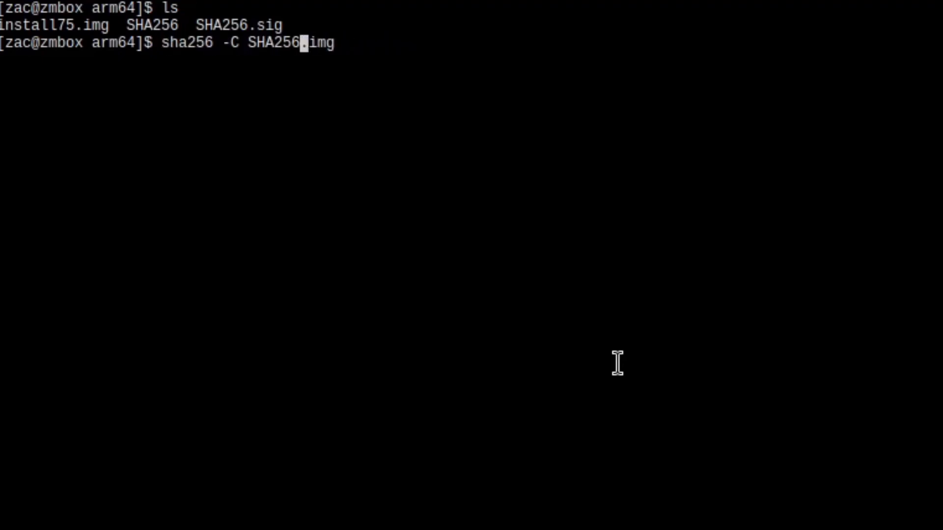
# - Verify install75.img against the SHA256 file with sha256sum
pyautogui.write('install75.img')
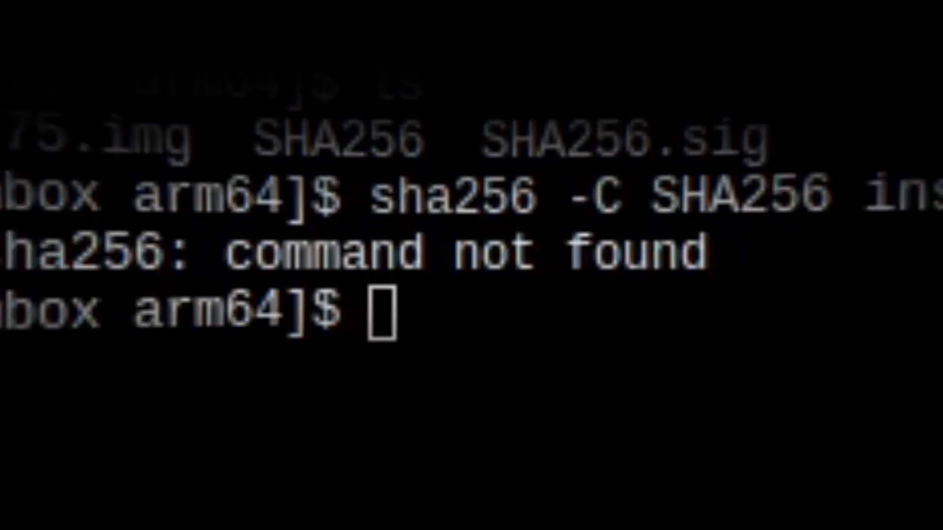
pyautogui.write('sha256sum -C SHA256 install75.img')
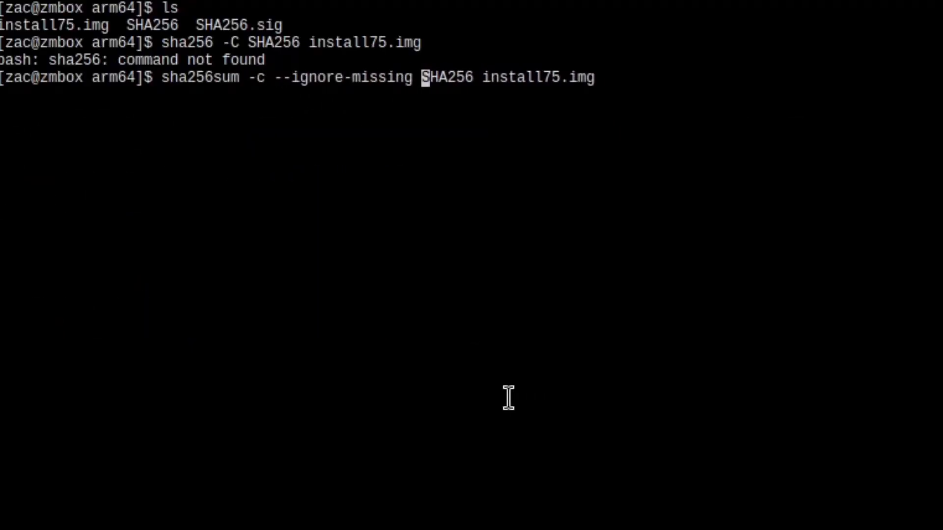
pyautogui.press('Return')
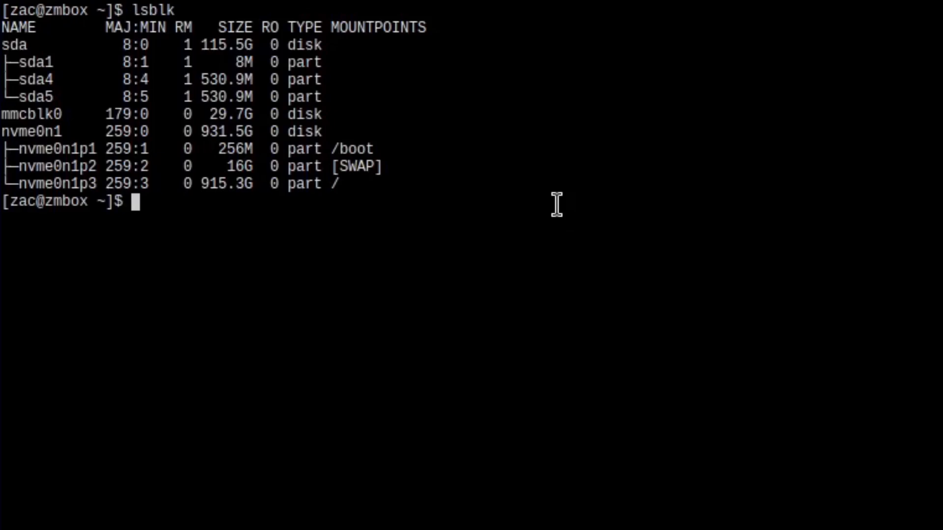
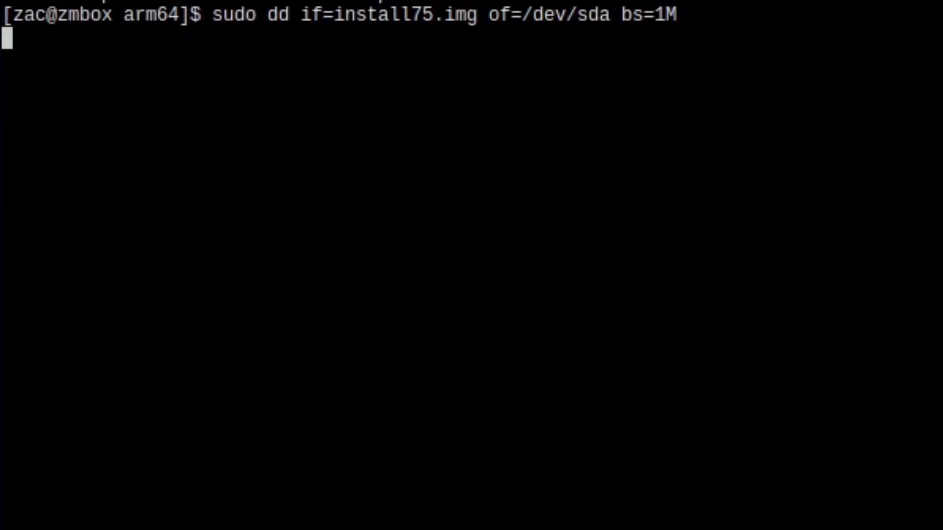